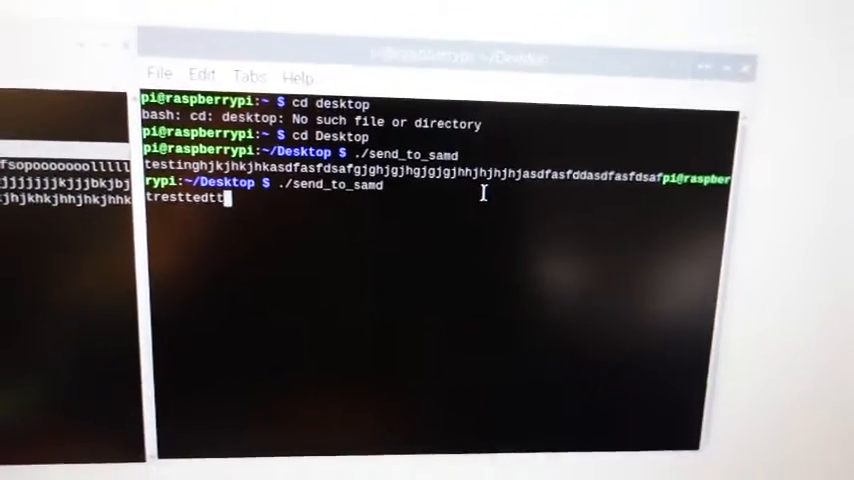
- Send the test text 'est' through the running send_to_samd program
type("est")
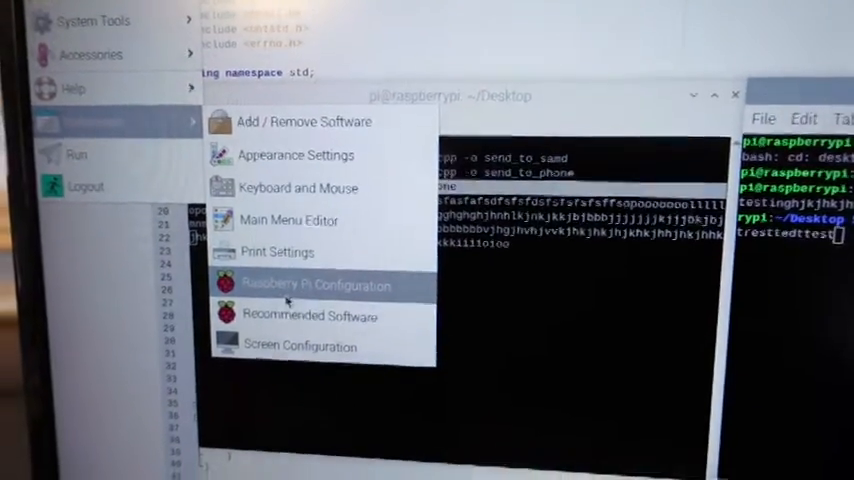
- Show the Preferences submenu from the Raspberry Pi main menu
left_click(316, 284)
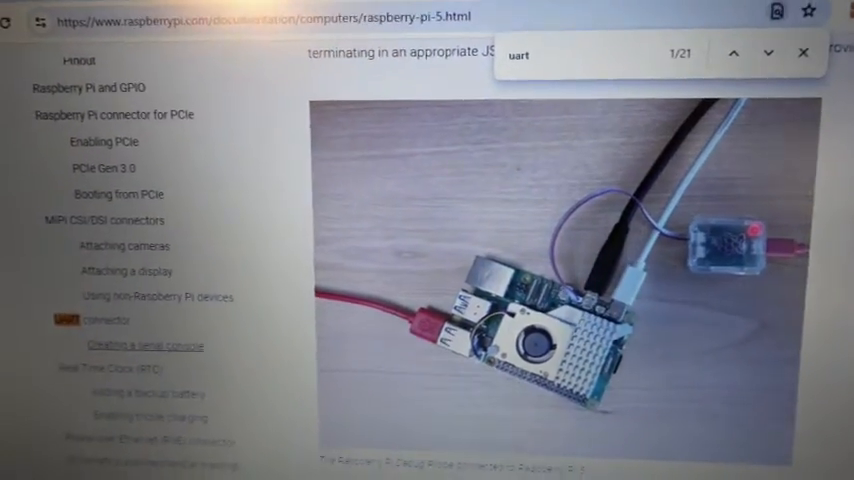
- Scroll the Raspberry Pi 5 documentation page down to the UART connector heading
scroll("down", 3)
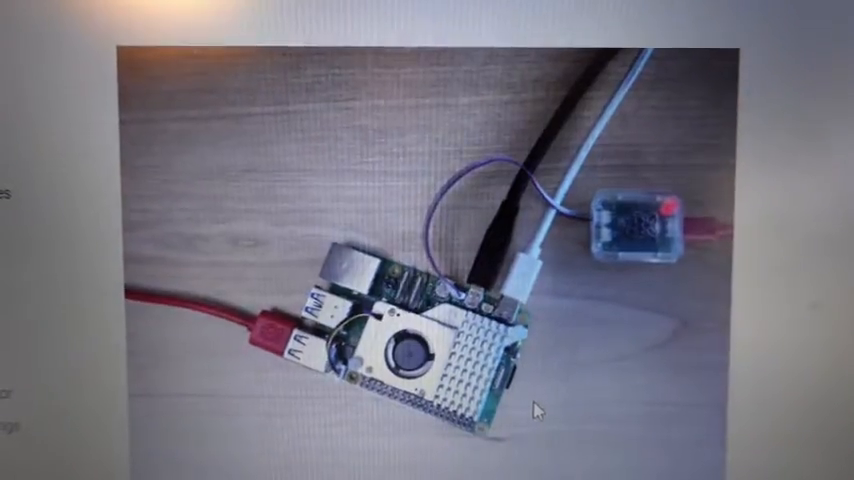
scroll("down", 3)
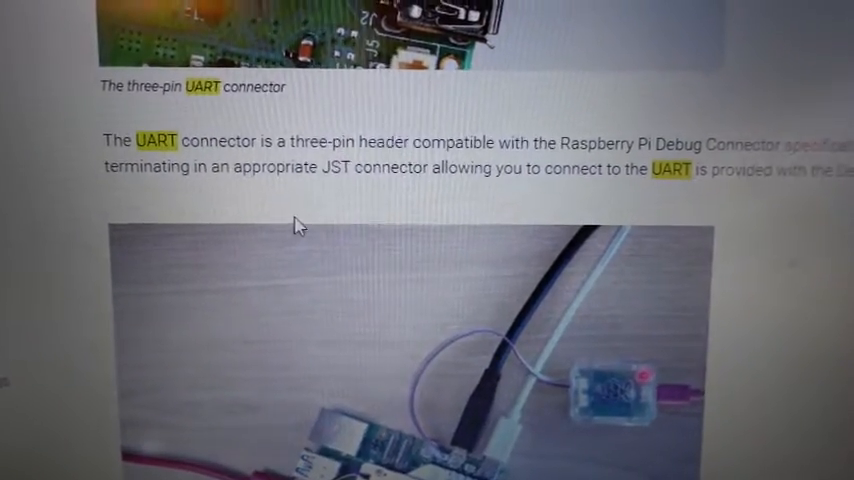
scroll("down", 3)
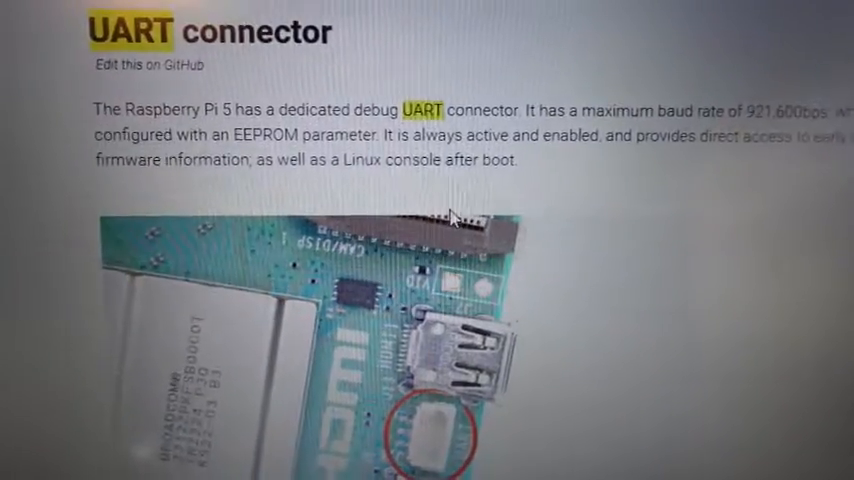
scroll("down", 3)
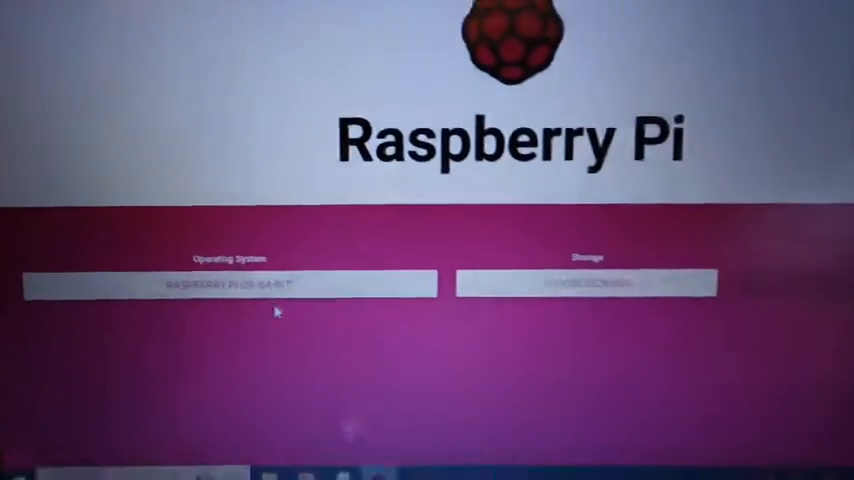
left_click(232, 284)
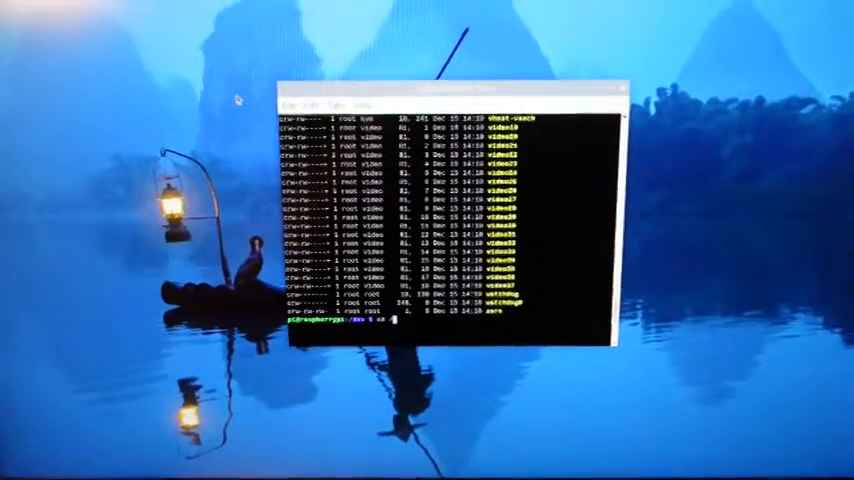
- Change to /dev, list its files and locate serial0 -> ttyAMA10 in the output
type("cd")
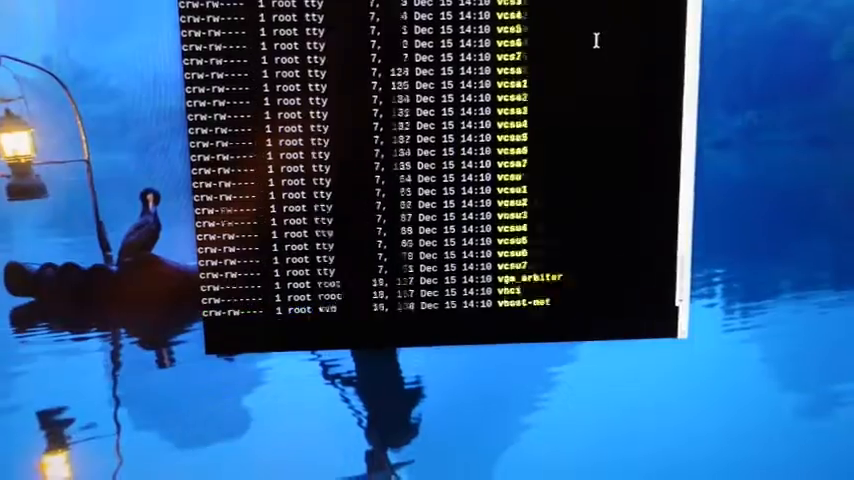
scroll("down", 3)
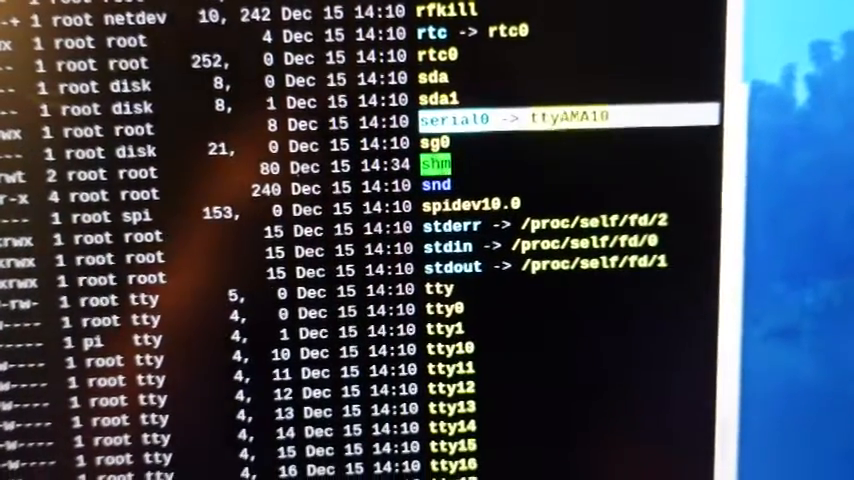
scroll("down", 3)
type("sudo nano config.txt")
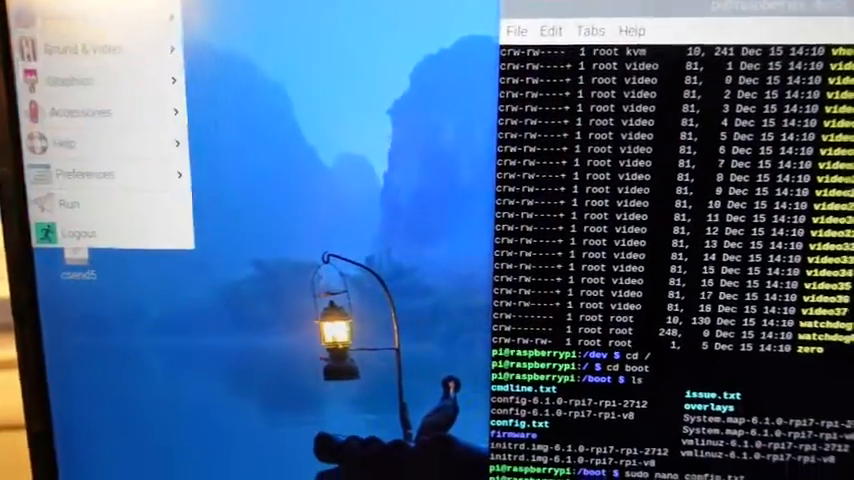
- Switch Serial Port on in Raspberry Pi Configuration's Interfaces settings
left_click(84, 172)
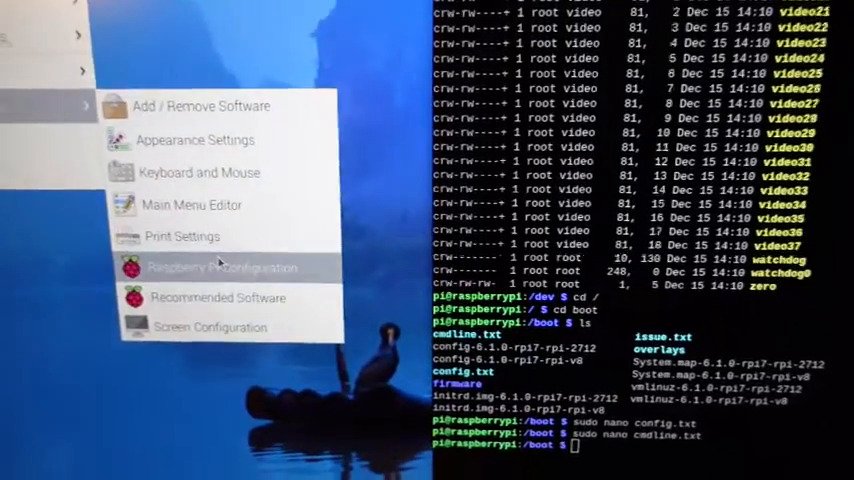
left_click(222, 268)
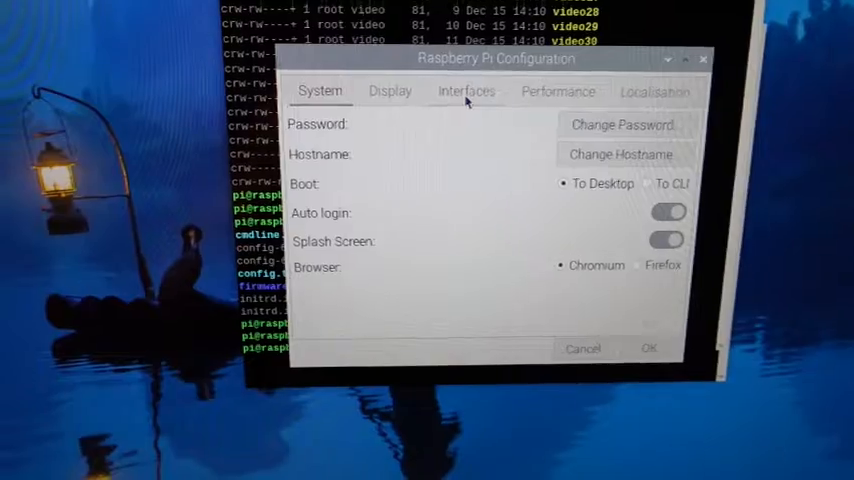
left_click(466, 90)
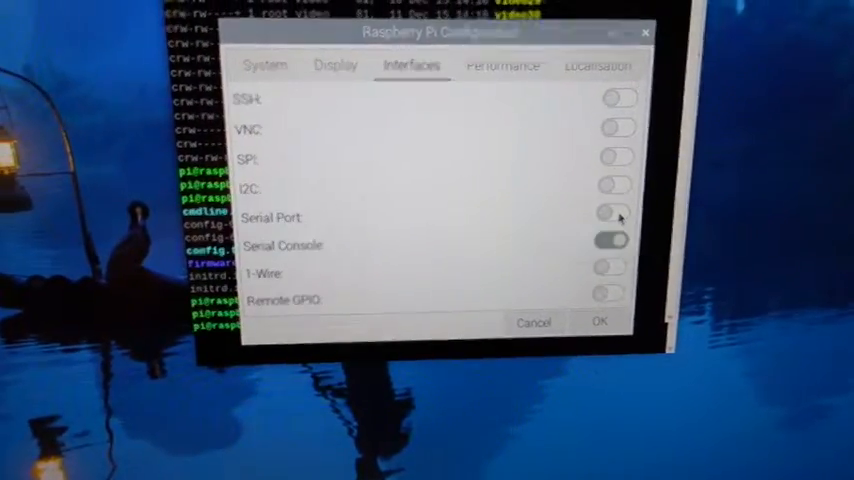
left_click(600, 320)
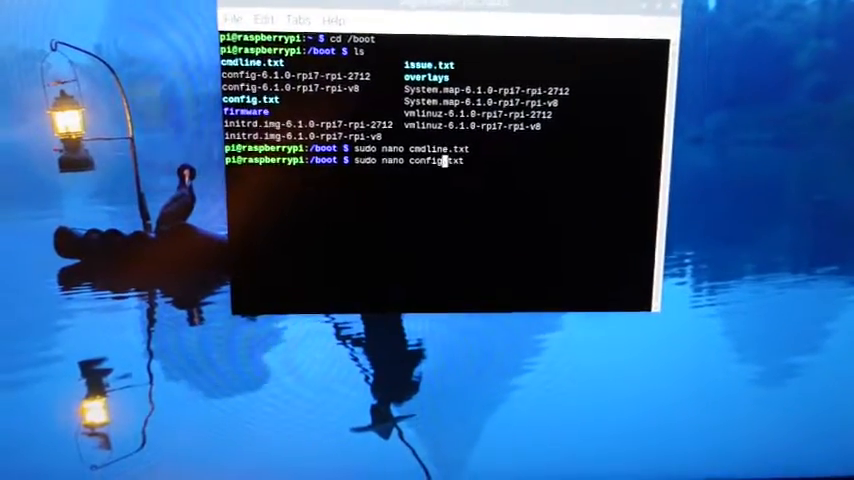
- Load config.txt in nano and scroll to dtparam=uart0=on under the [all] section
key("enter")
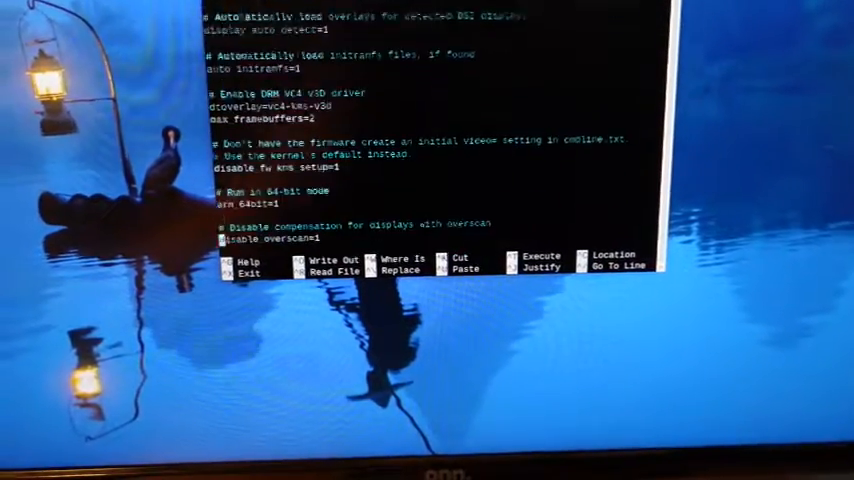
scroll("down", 3)
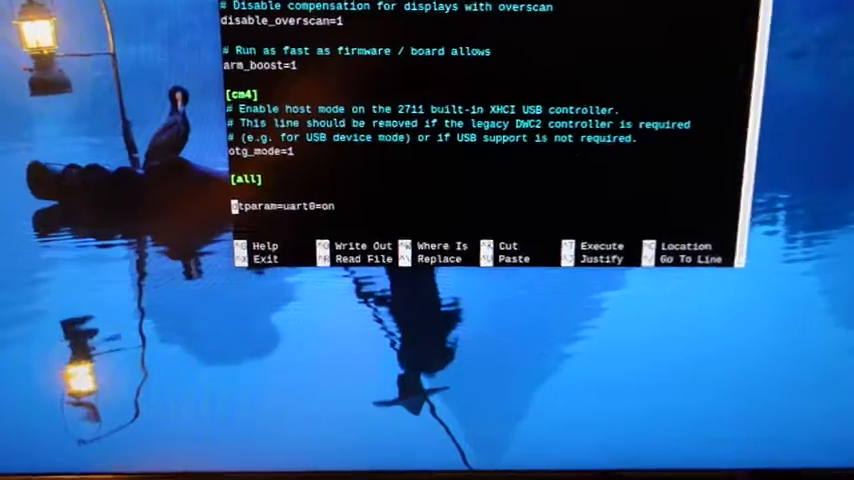